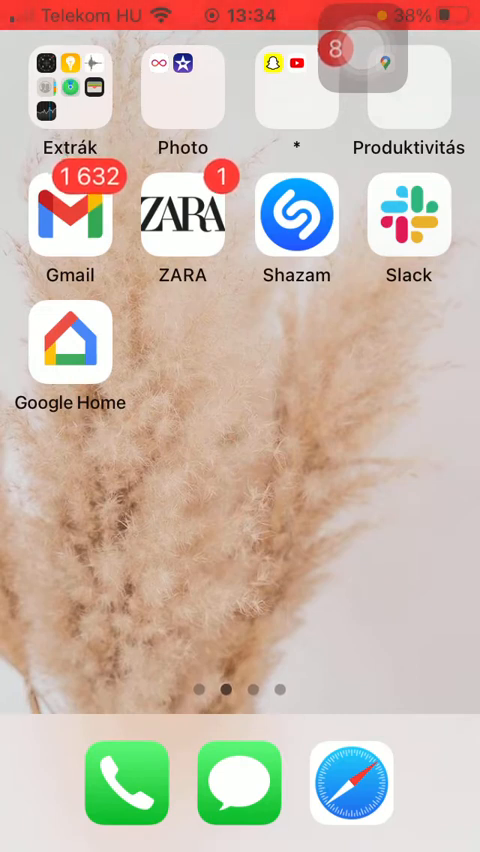
- Launch Google Home from the Home Screen and scroll through the home's settings list
left_click(71, 343)
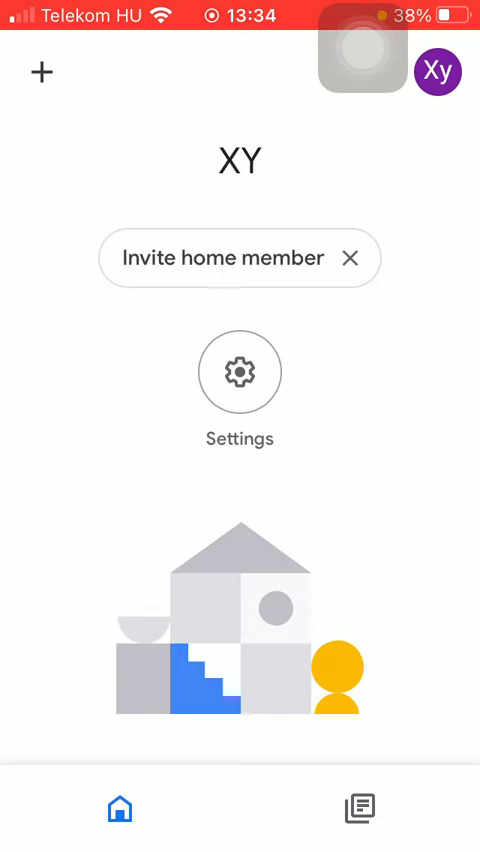
left_click(240, 371)
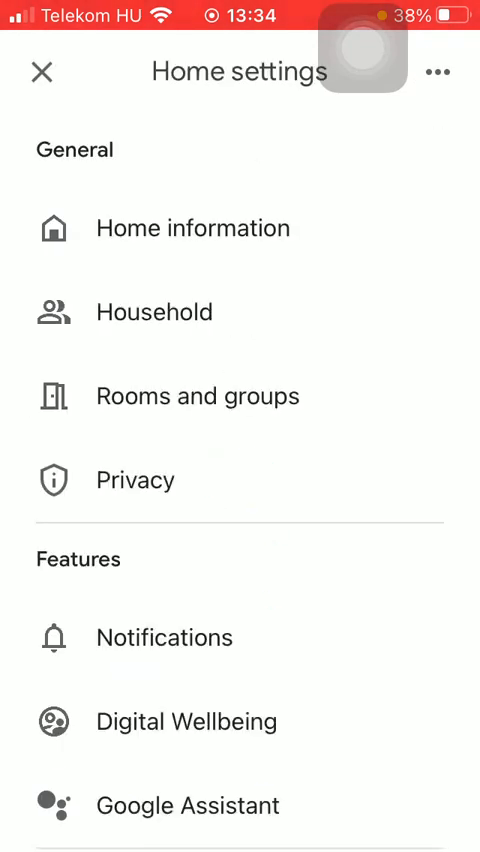
scroll("down", 3)
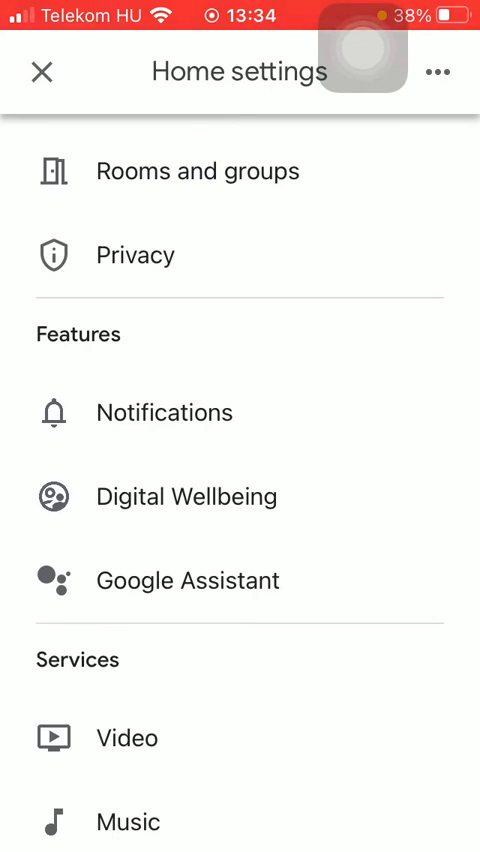
- Read the Voice Match explanation, then back out and close Home settings
left_click(188, 580)
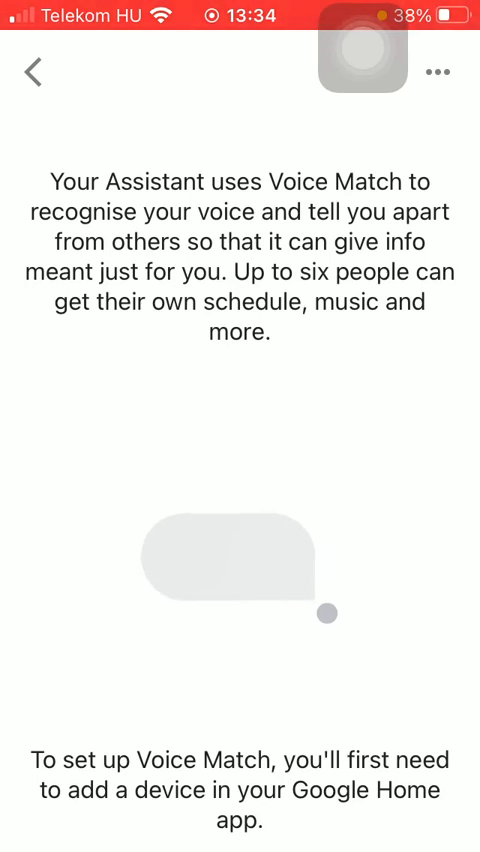
scroll("down", 3)
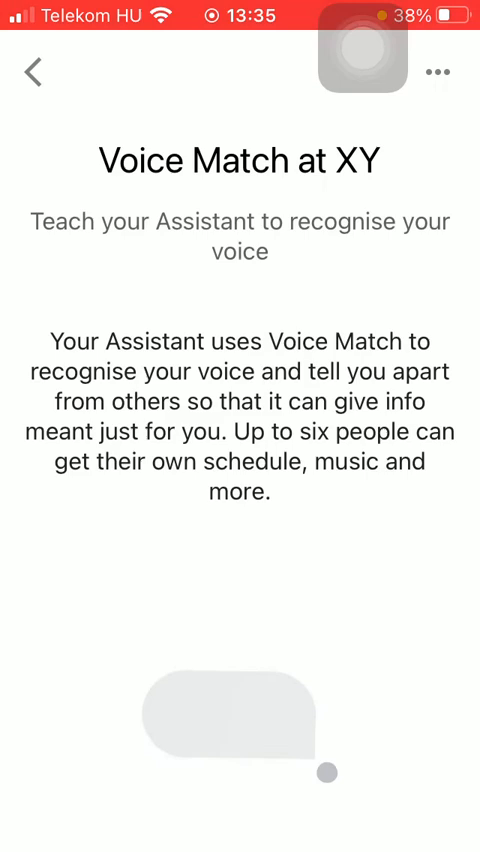
left_click(33, 72)
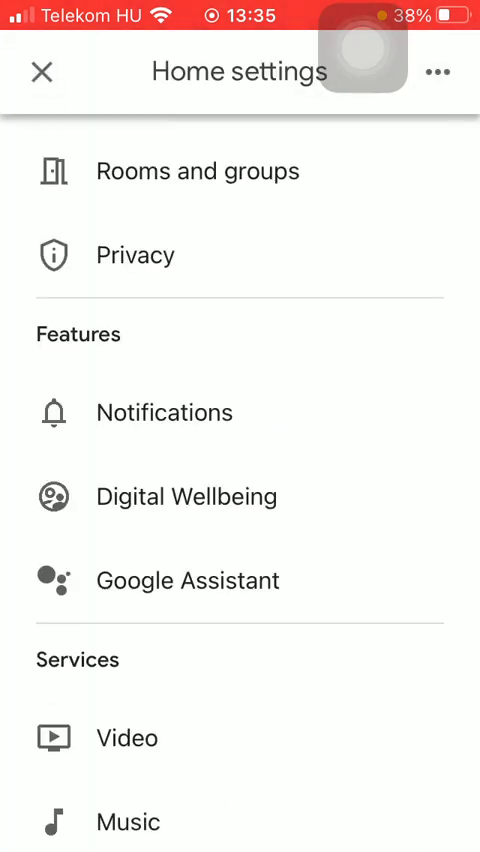
left_click(41, 72)
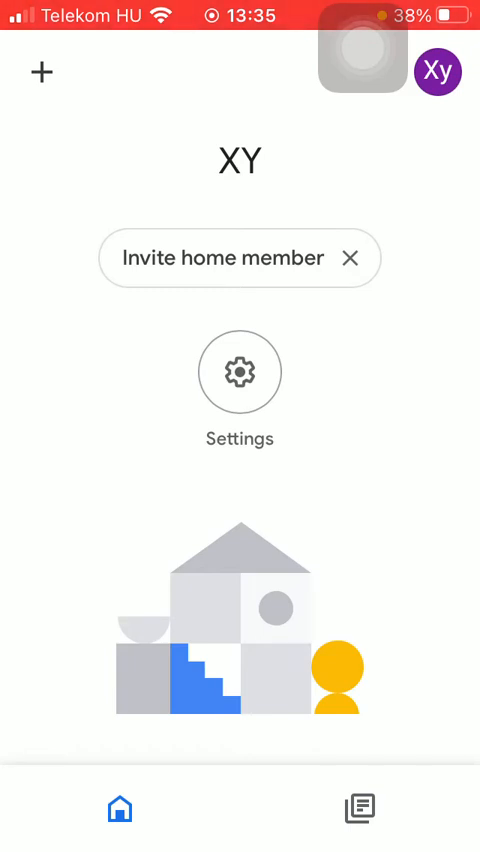
- Start adding a device to the XY home and open iOS Settings' Google Home permissions
left_click(42, 72)
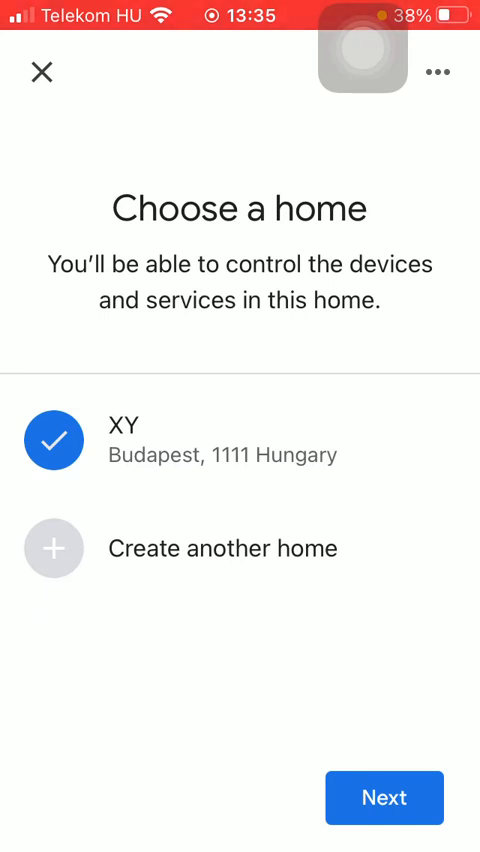
left_click(384, 797)
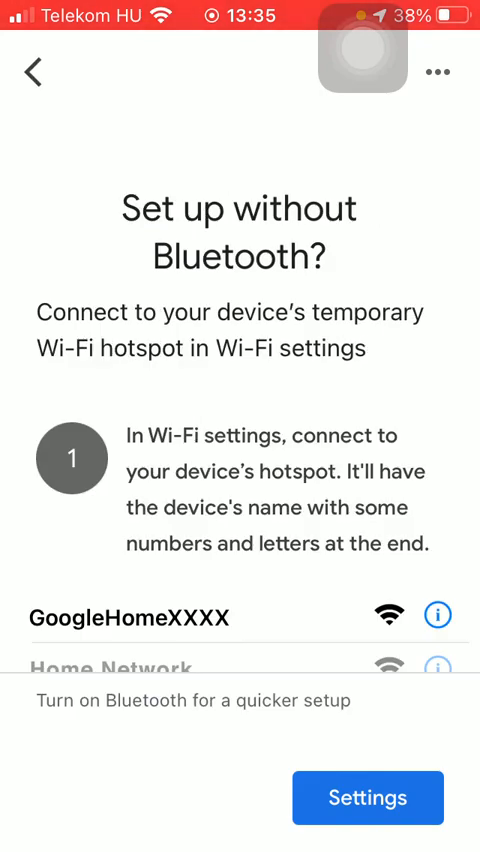
scroll("down", 3)
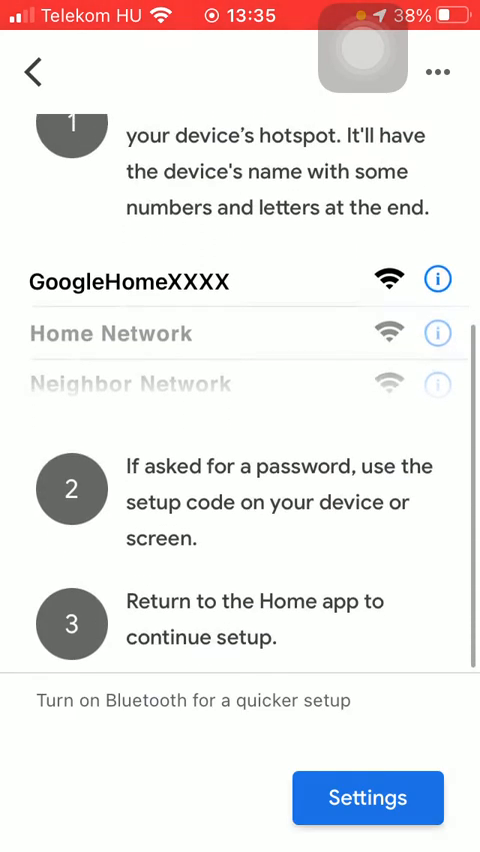
left_click(367, 798)
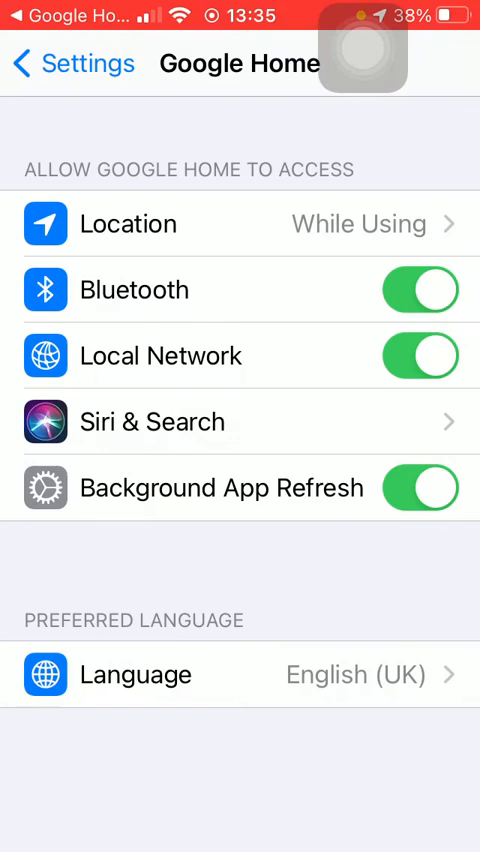